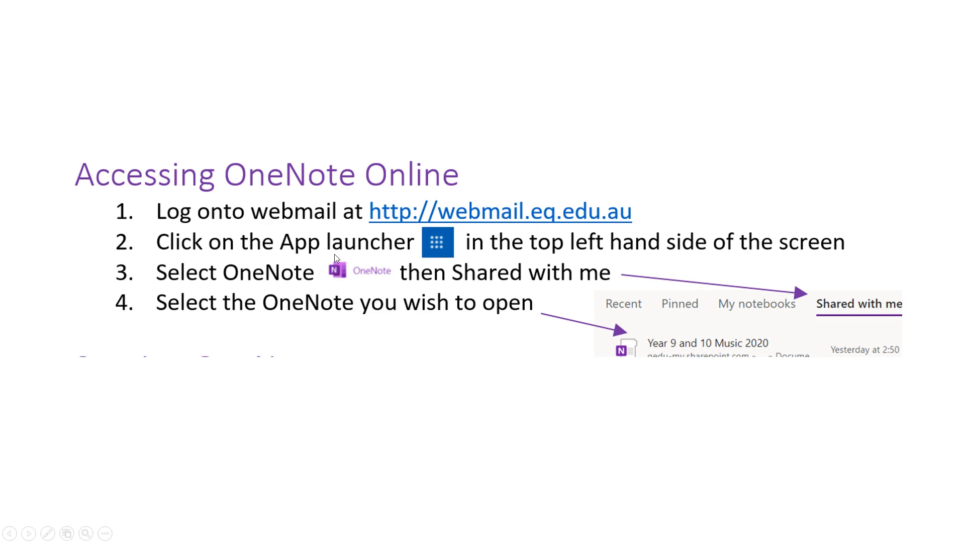
mouse_move(464, 247)
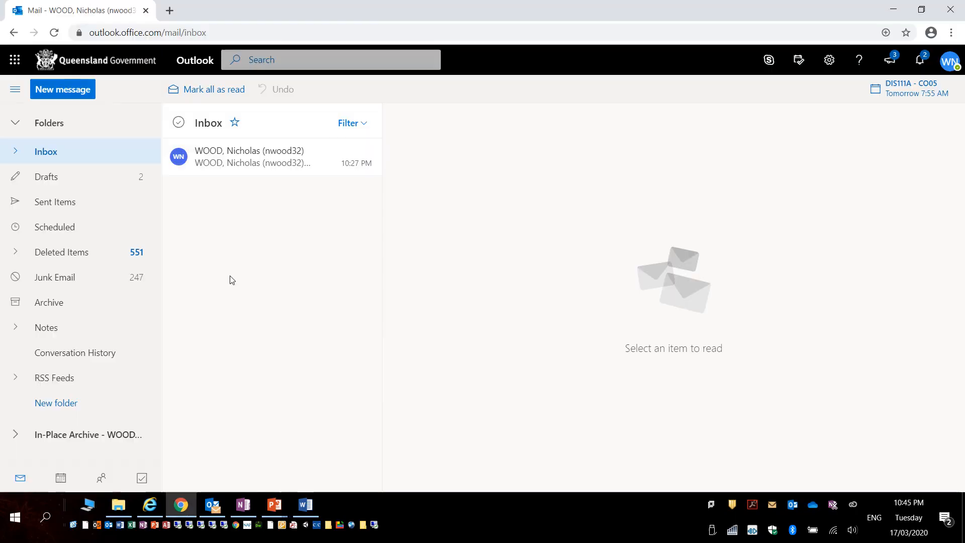
mouse_move(14, 60)
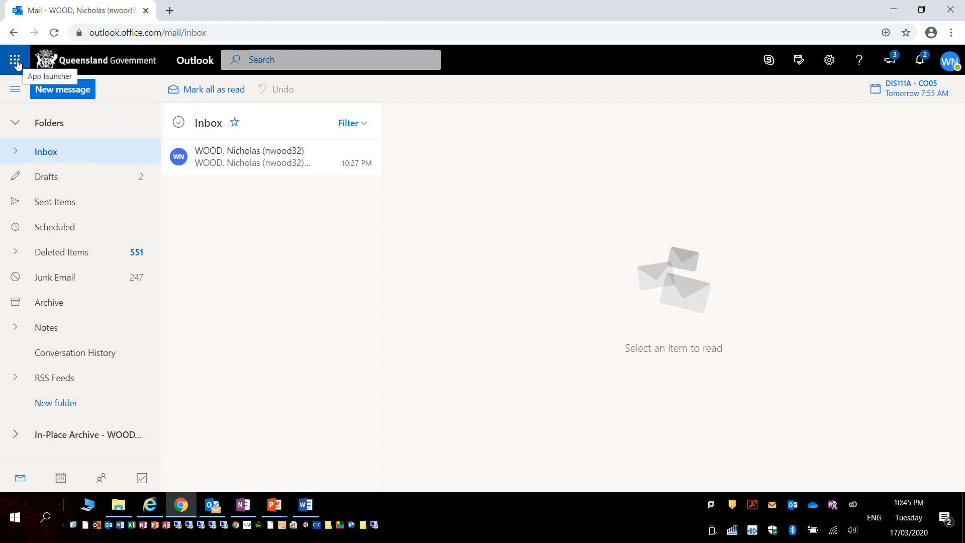
Step: Open OneNote Online from the Outlook app launcher's Apps list
left_click(17, 59)
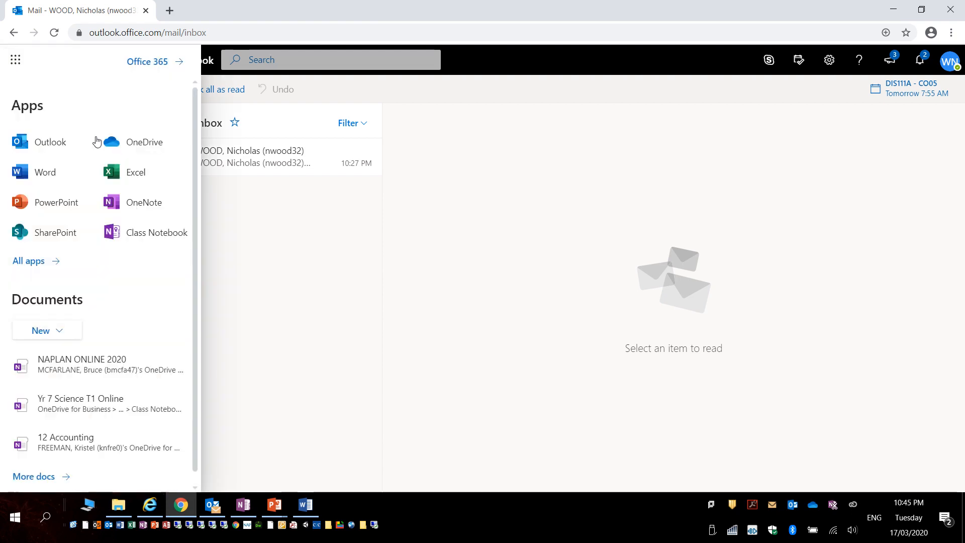
left_click(144, 203)
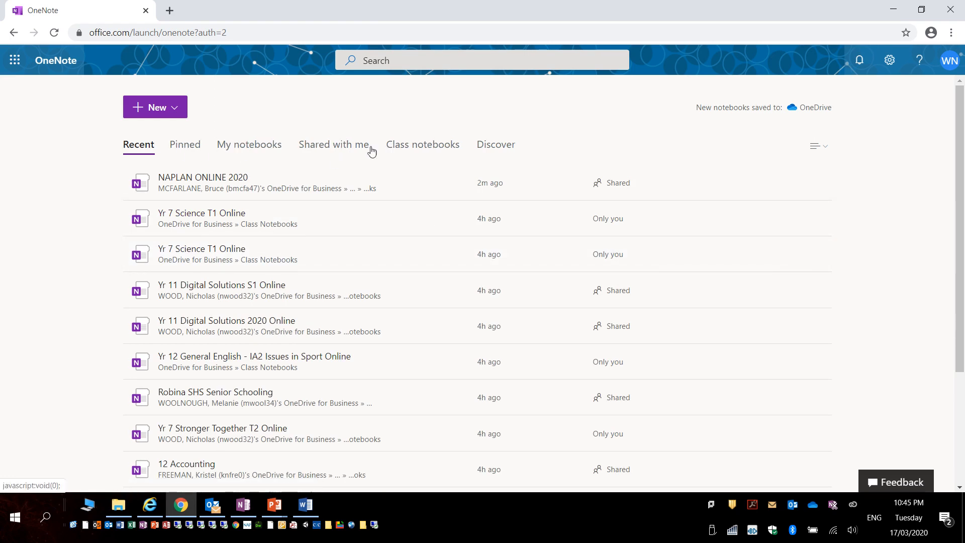
Step: Open the NAPLAN ONLINE 2020 notebook from the Shared with me list
left_click(334, 145)
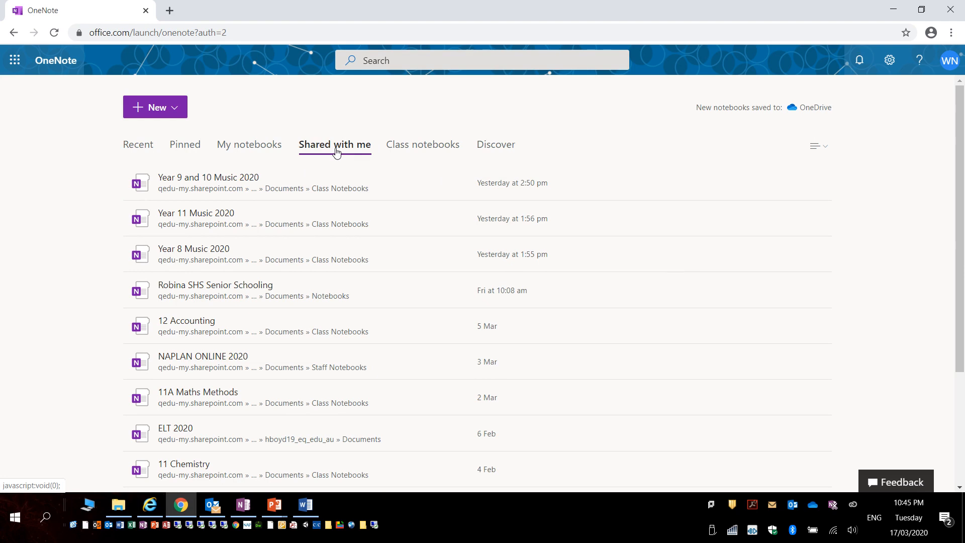
mouse_move(220, 332)
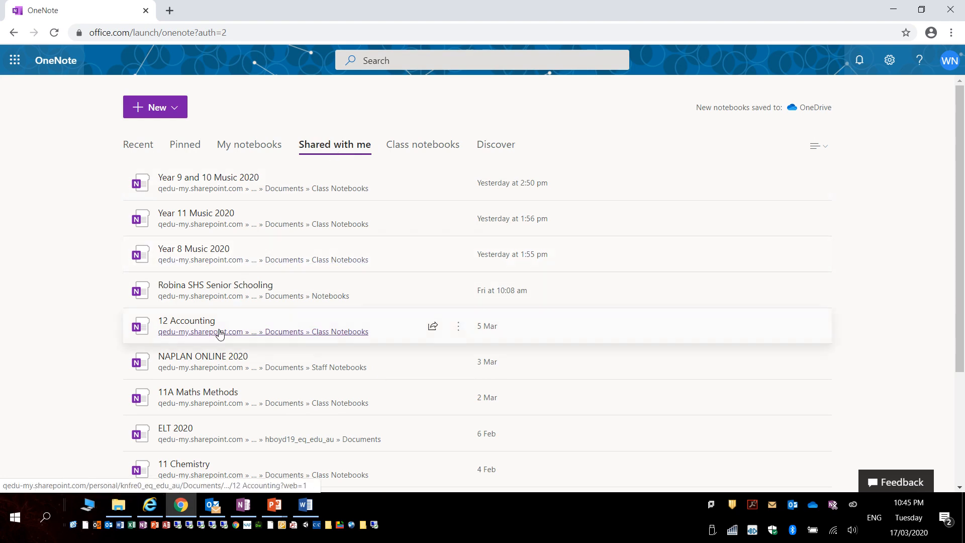
left_click(203, 356)
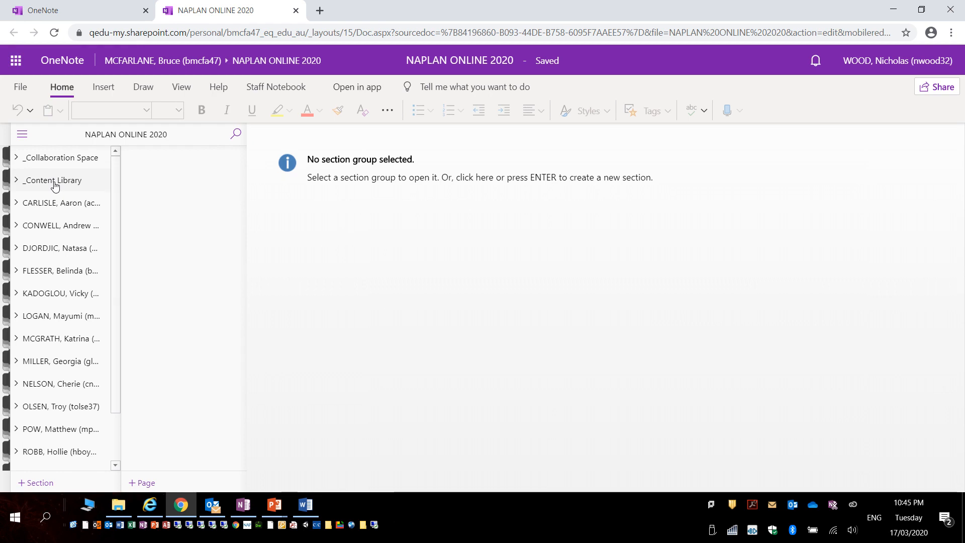
Step: Expand _Content Library and view the NAPLAN section's Staff meeting 2.3.20 page
left_click(16, 180)
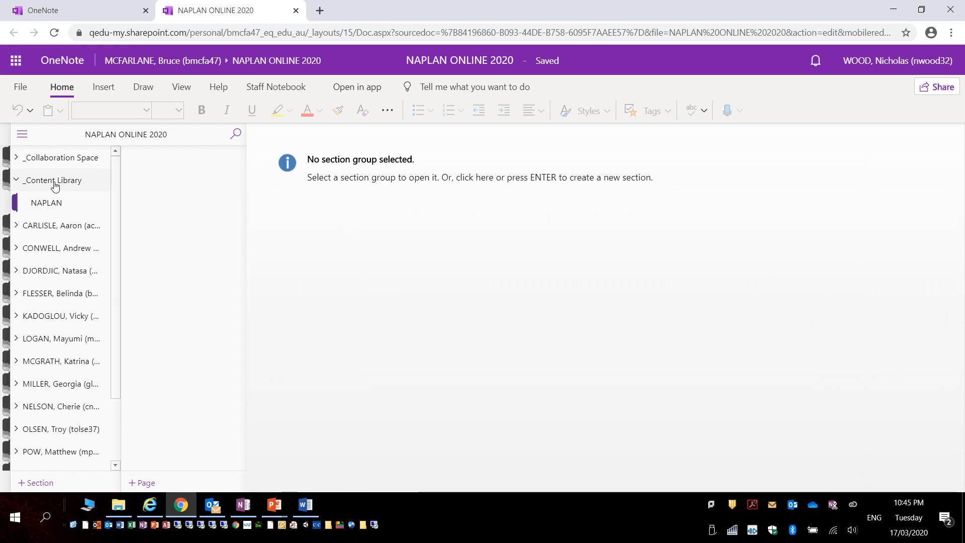
left_click(46, 202)
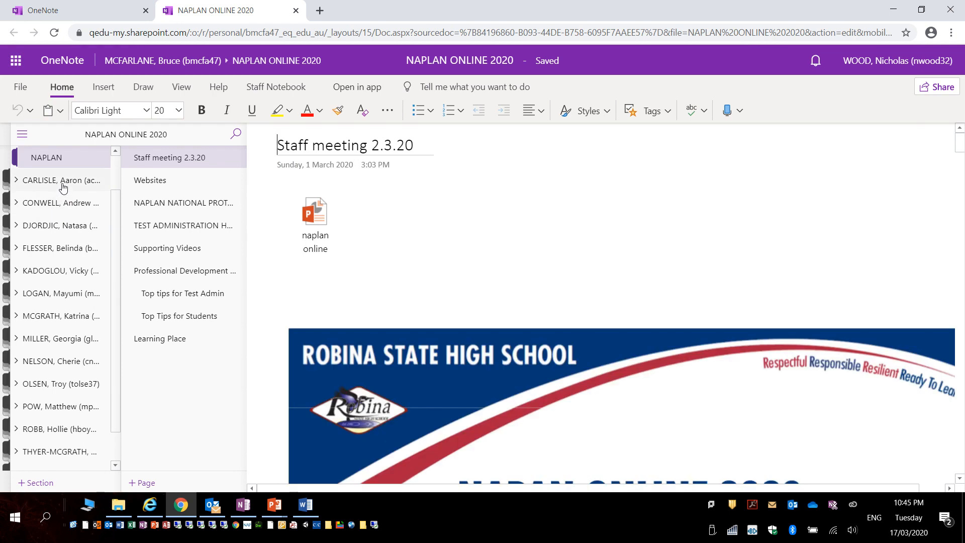
mouse_move(71, 189)
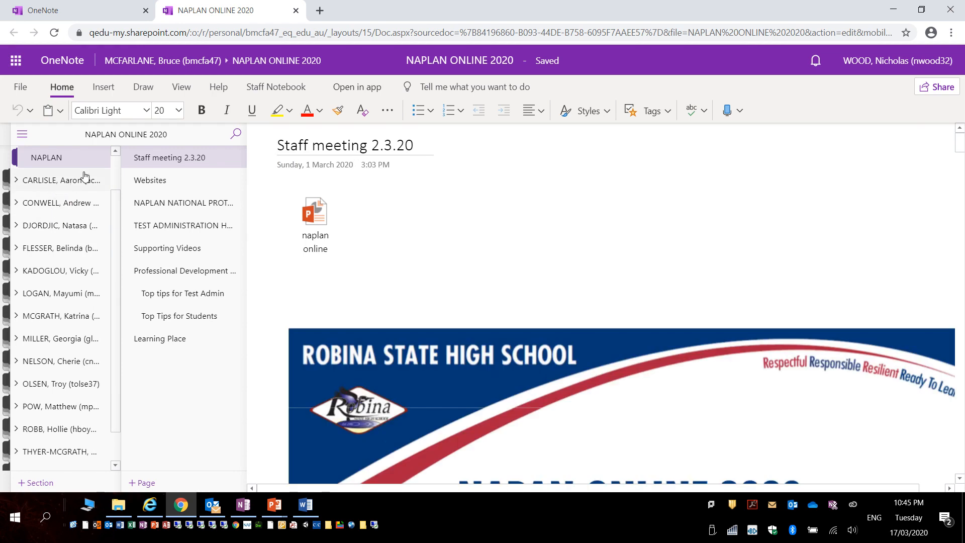
left_click(15, 60)
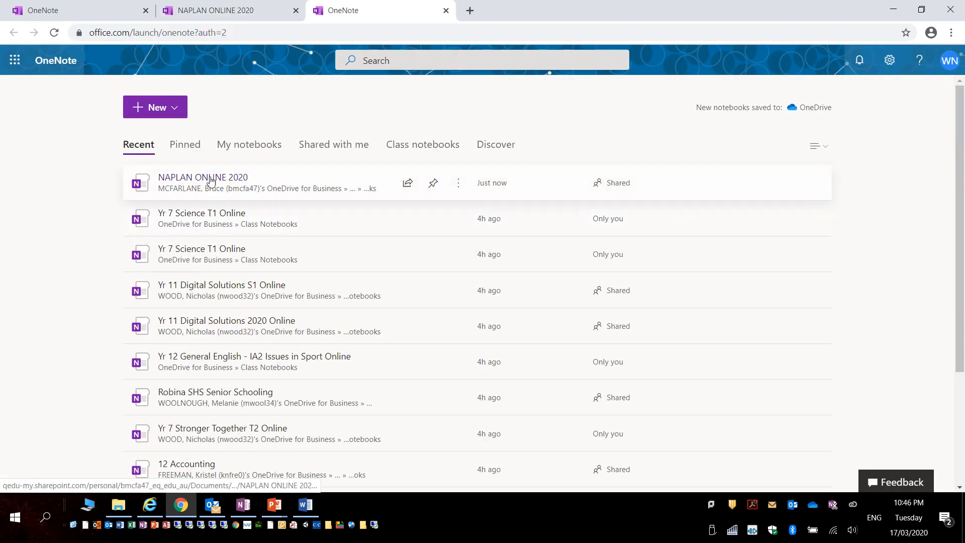
mouse_move(202, 292)
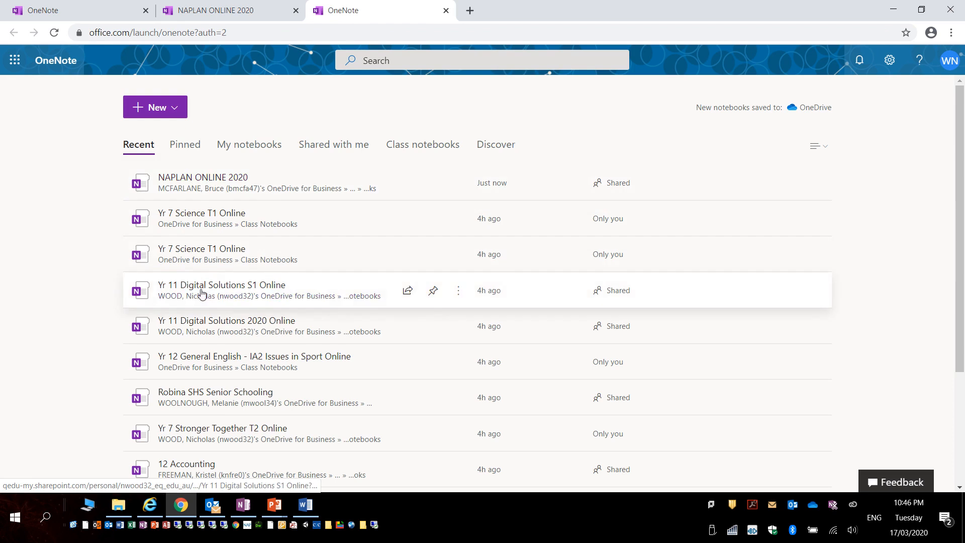